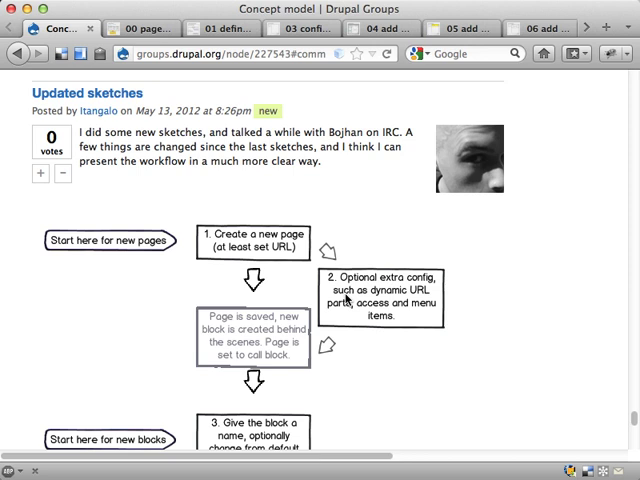
mouse_move(430, 284)
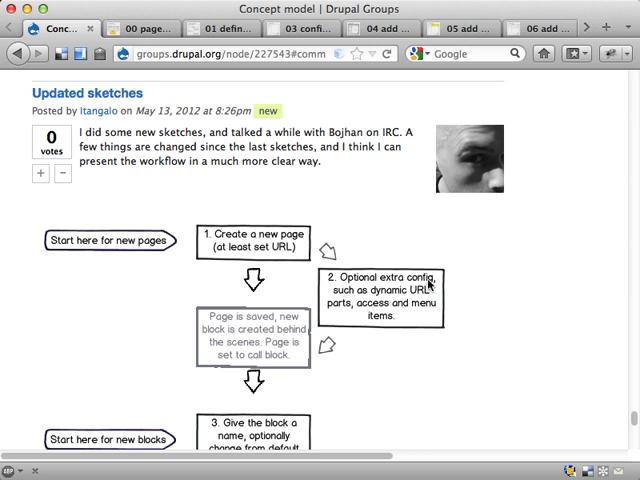
mouse_move(248, 194)
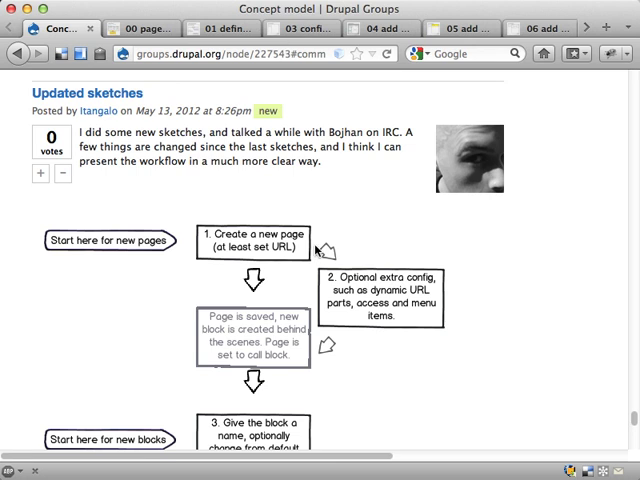
Step: Scroll down the Concept model post past the flowchart to the 'Case one: a front page' text
scroll(down, 3)
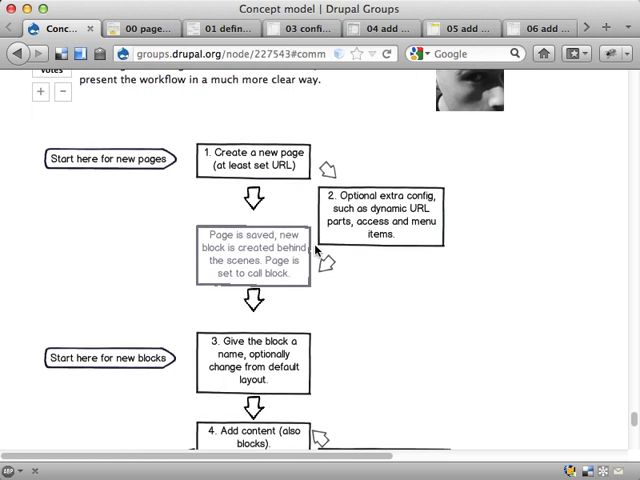
scroll(down, 3)
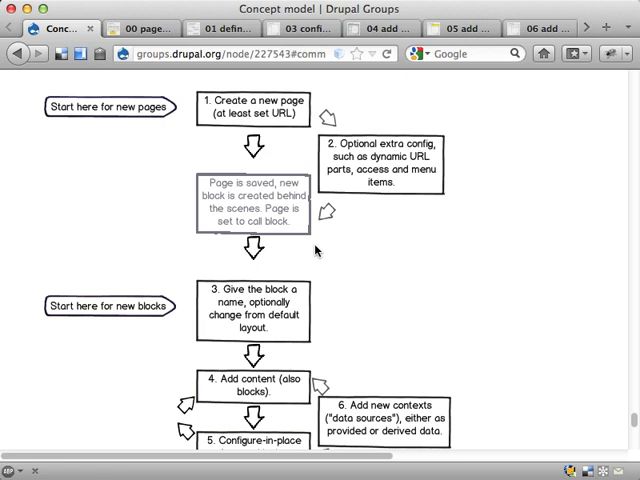
mouse_move(312, 384)
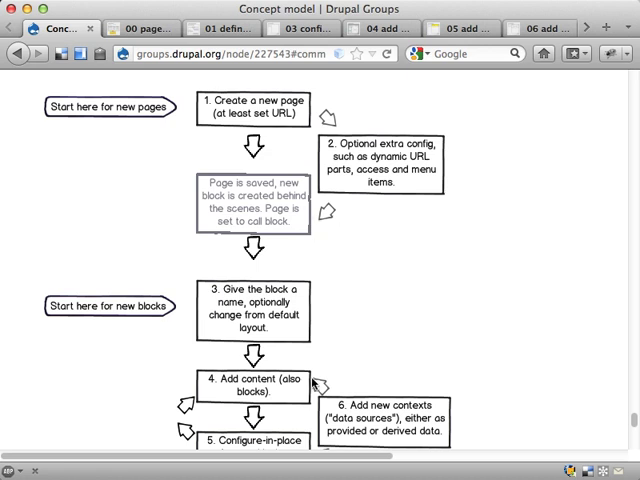
scroll(down, 3)
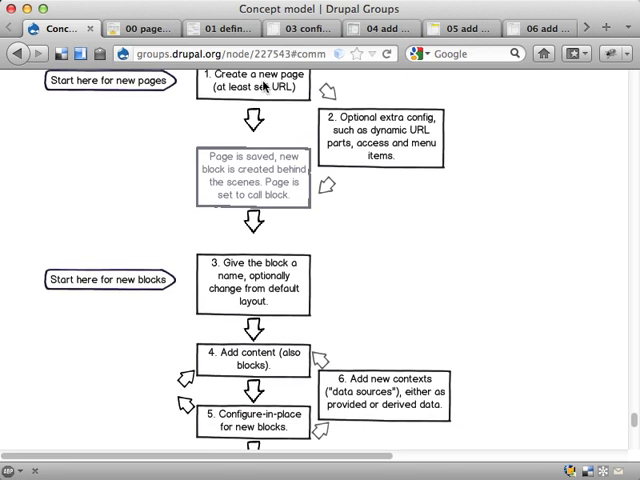
scroll(down, 3)
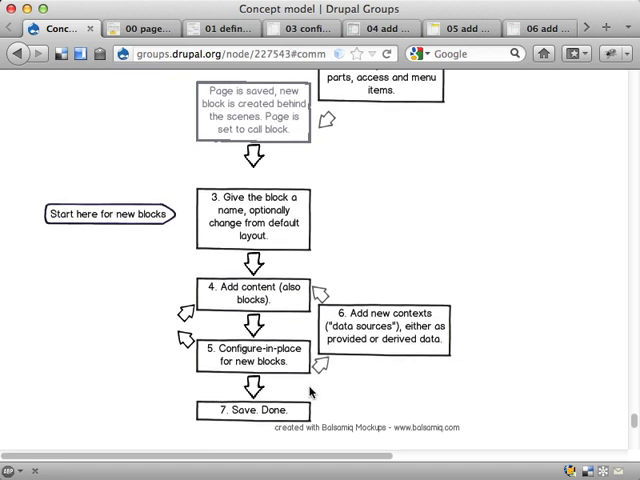
mouse_move(400, 228)
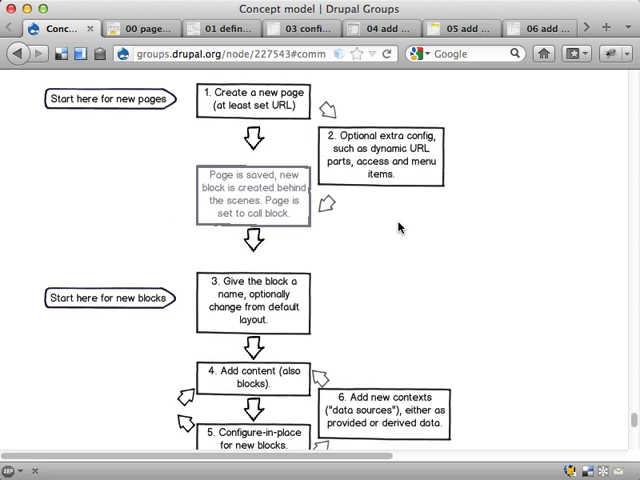
mouse_move(216, 228)
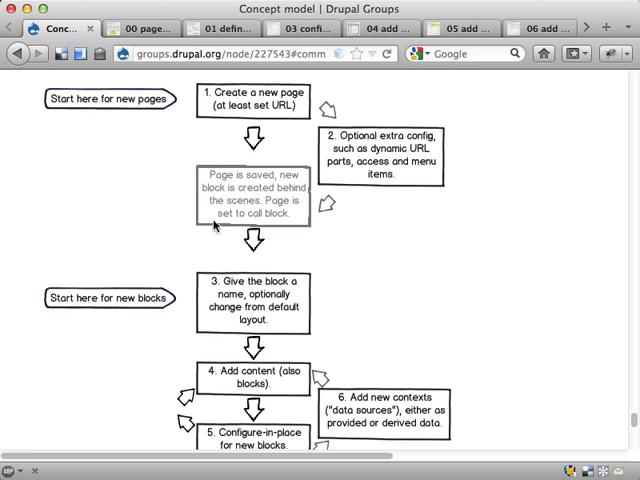
mouse_move(108, 304)
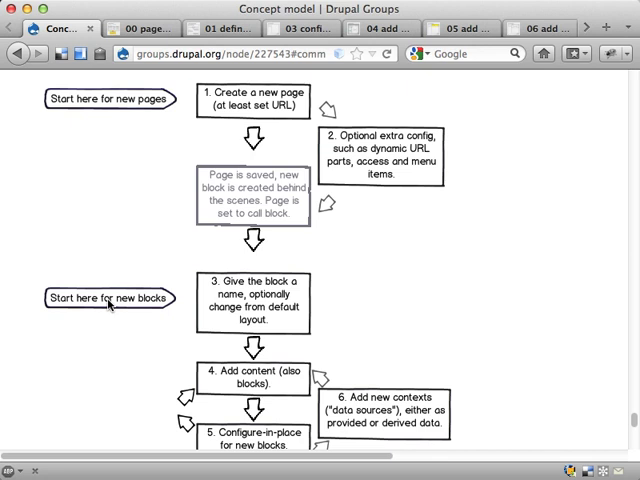
mouse_move(186, 302)
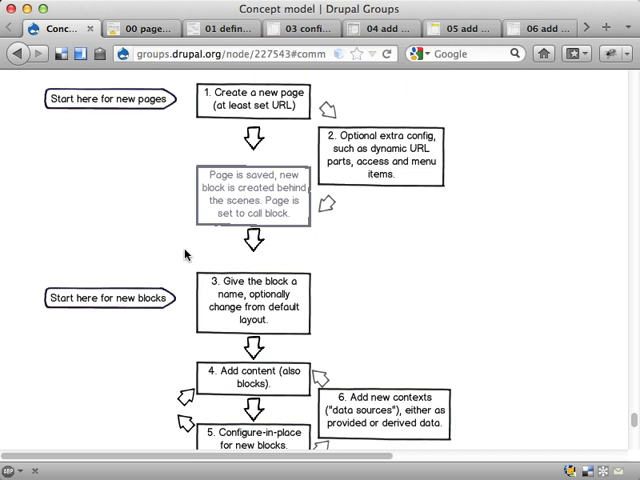
scroll(down, 3)
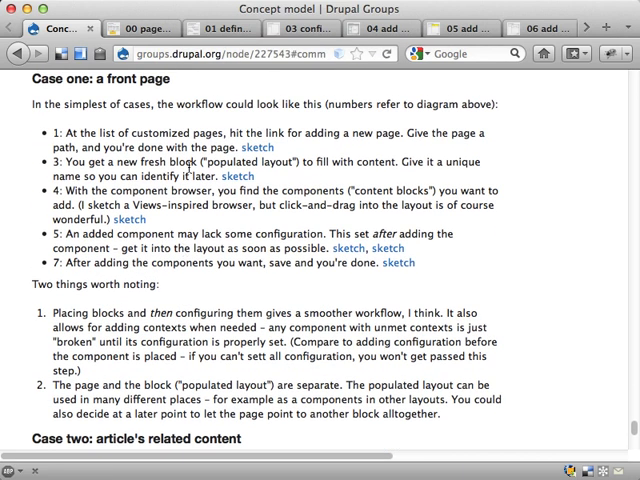
Step: Switch to the '00 page overview' tab showing the customized paths/pages table mockup
click(156, 28)
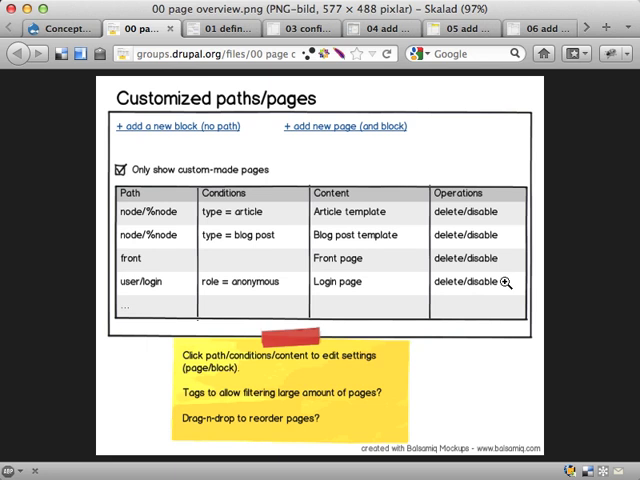
mouse_move(280, 228)
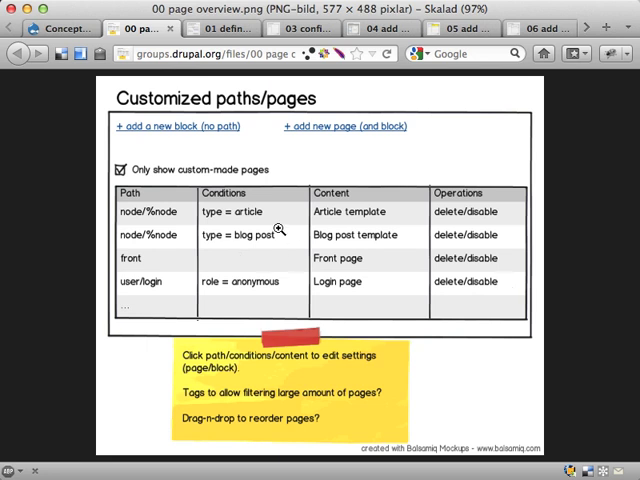
mouse_move(328, 328)
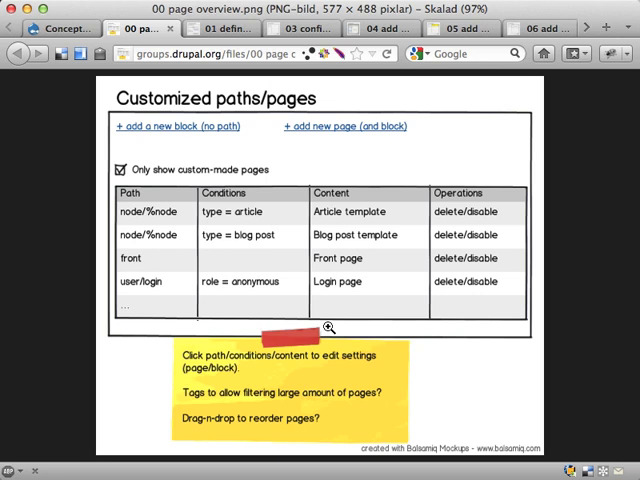
mouse_move(356, 128)
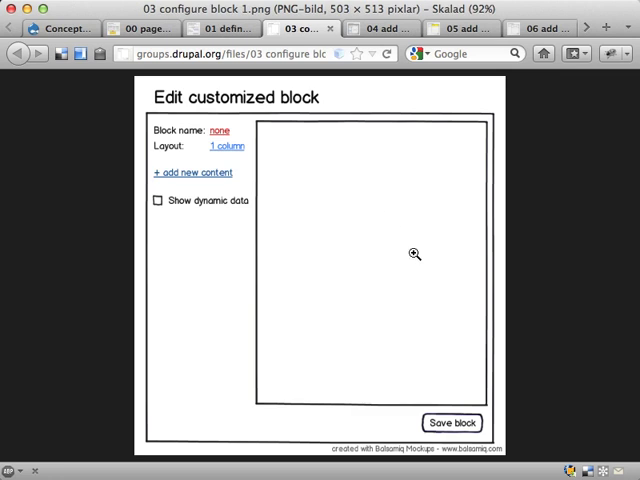
mouse_move(224, 216)
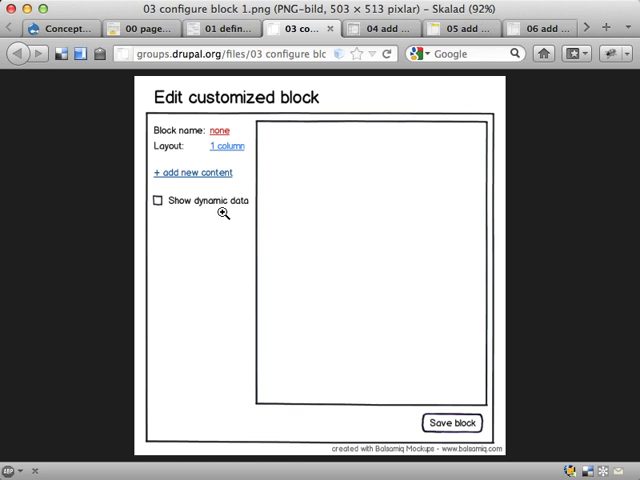
mouse_move(408, 178)
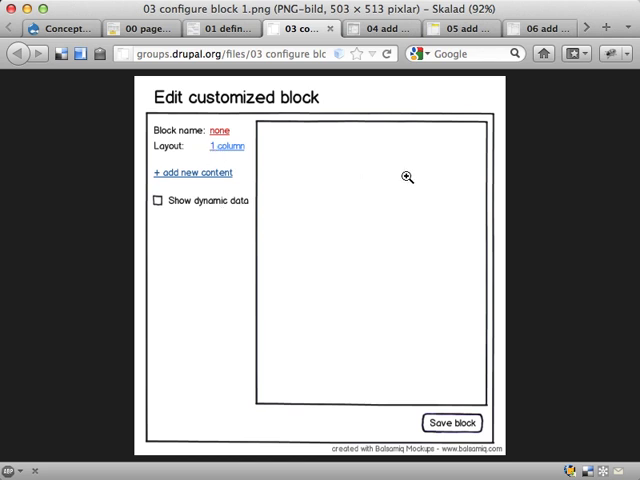
mouse_move(216, 132)
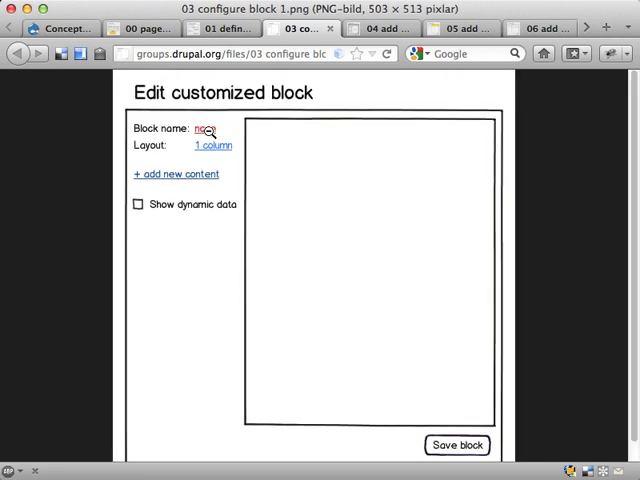
mouse_move(286, 270)
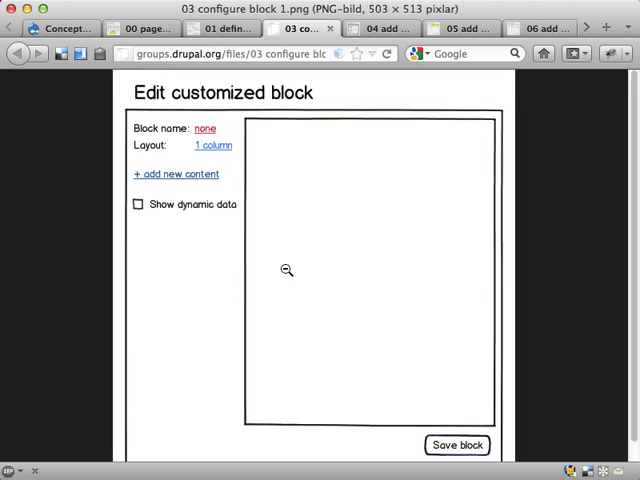
mouse_move(172, 174)
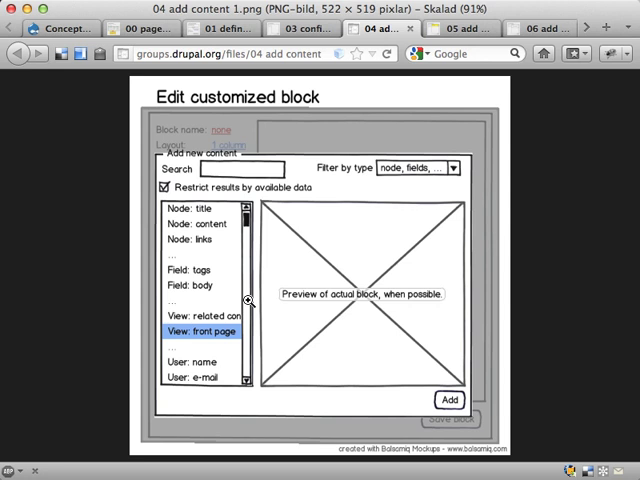
mouse_move(216, 340)
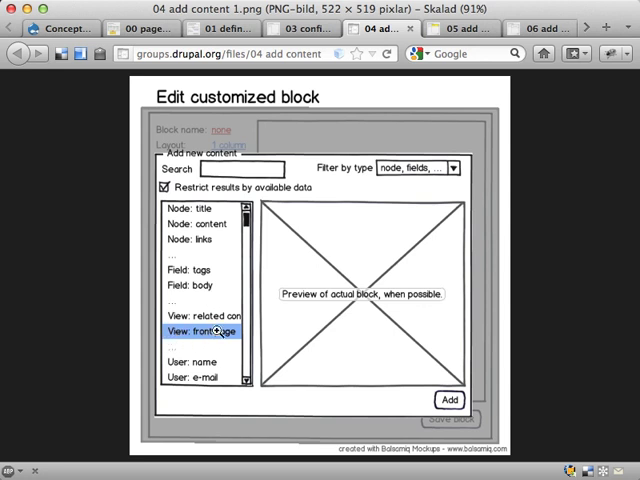
mouse_move(416, 278)
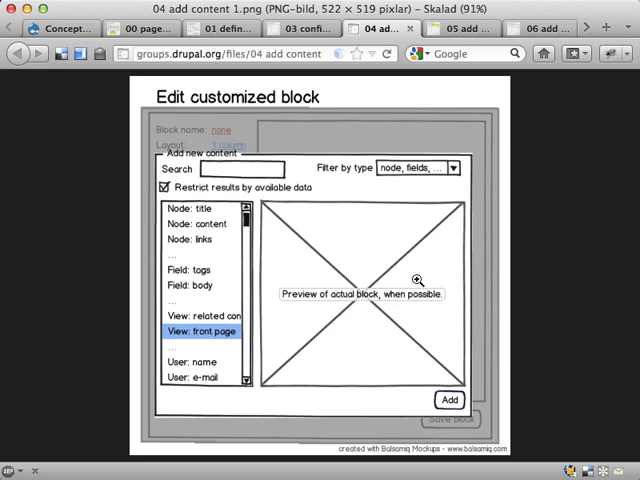
mouse_move(286, 310)
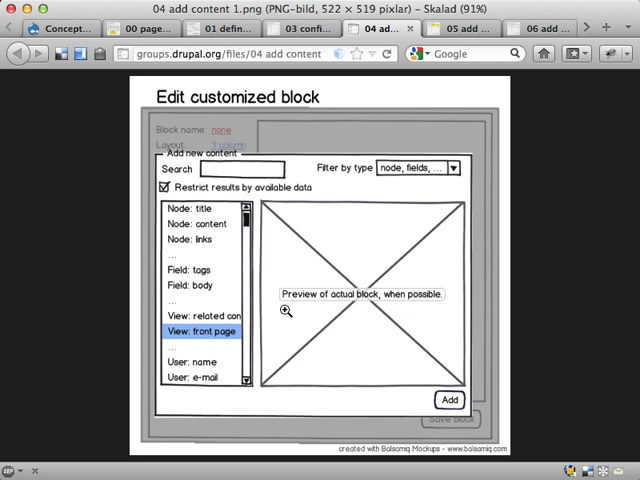
mouse_move(400, 276)
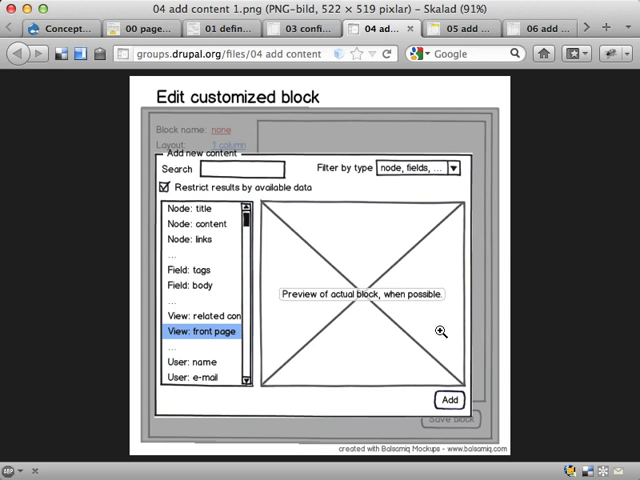
mouse_move(464, 452)
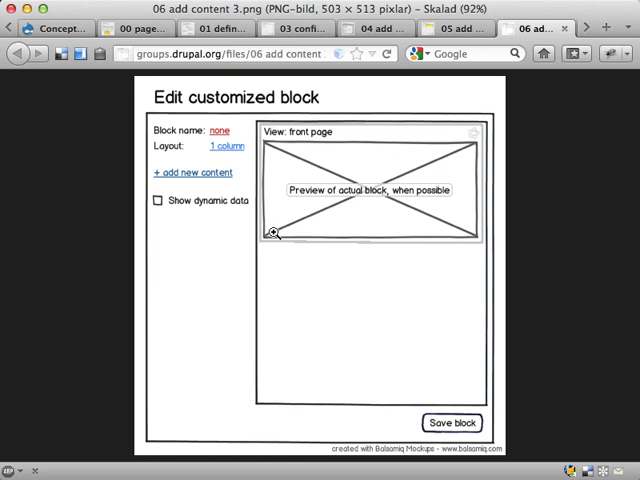
mouse_move(398, 244)
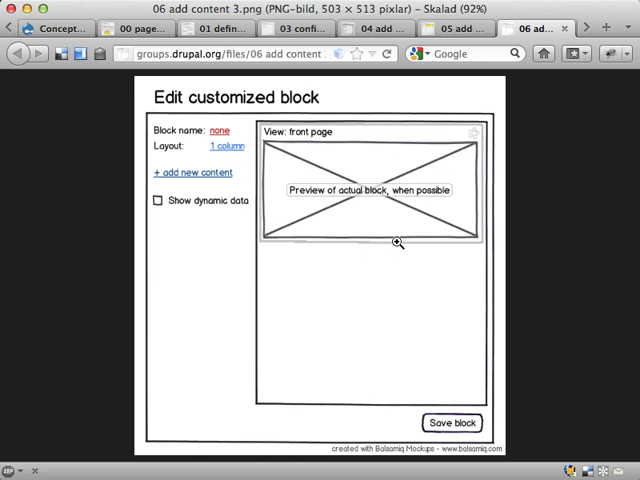
mouse_move(390, 222)
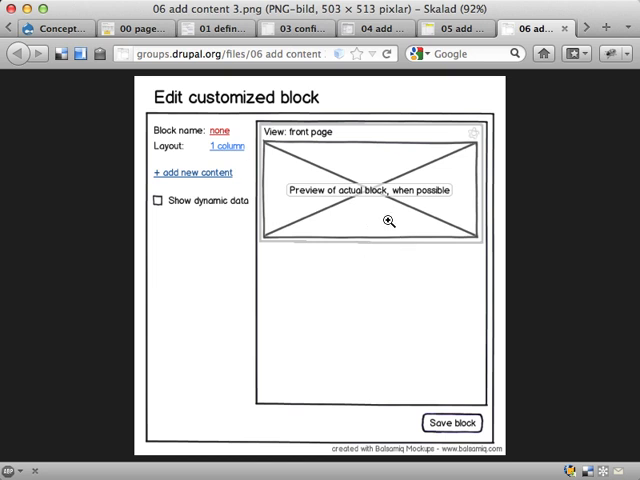
mouse_move(432, 220)
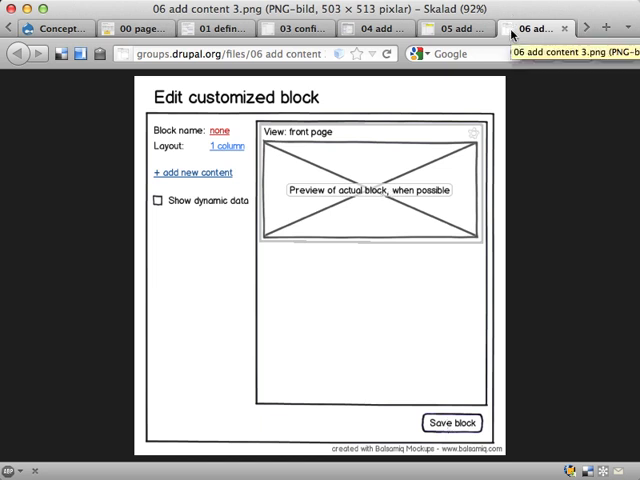
Step: Switch to the '04 add content' tab showing the Edit customized block dialog sketch
click(42, 28)
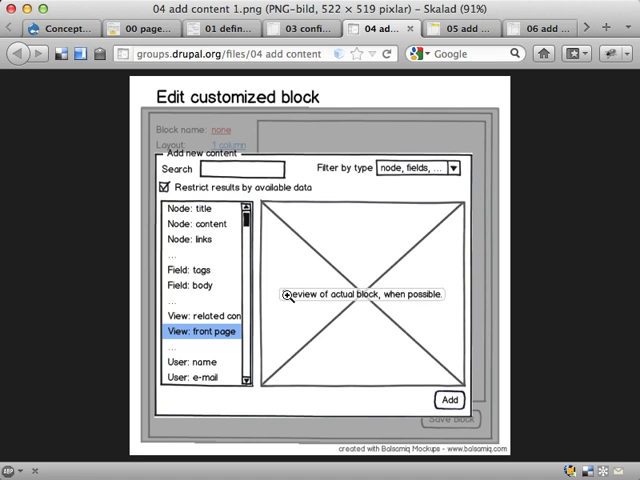
mouse_move(324, 224)
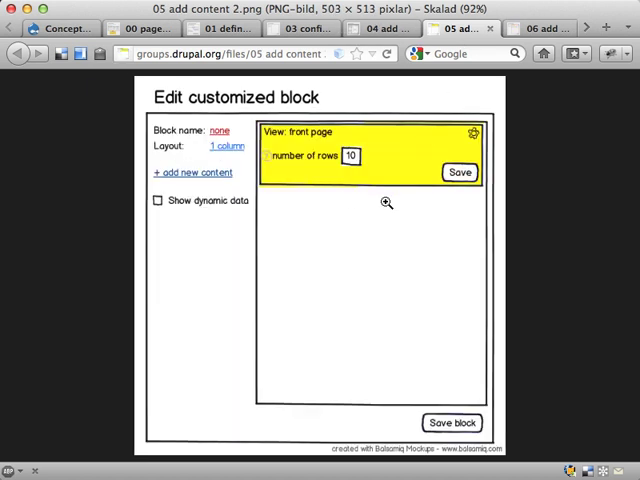
mouse_move(386, 176)
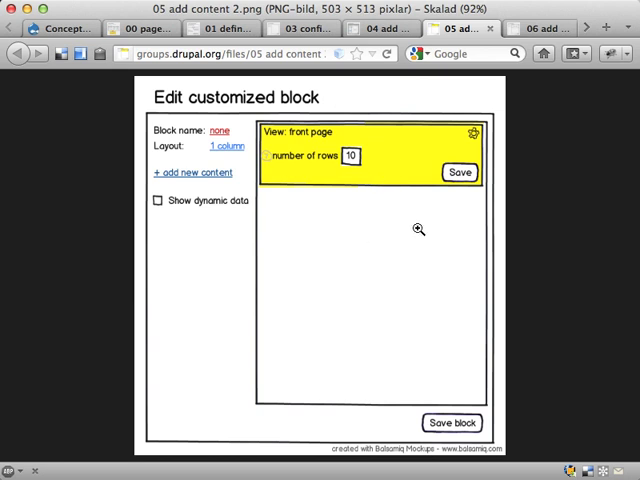
mouse_move(356, 196)
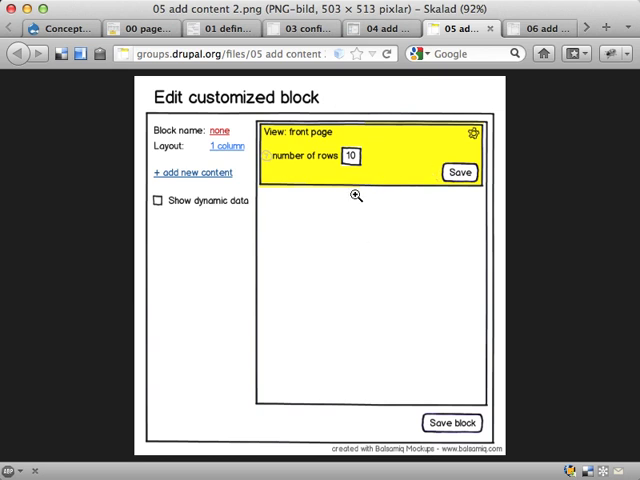
mouse_move(352, 154)
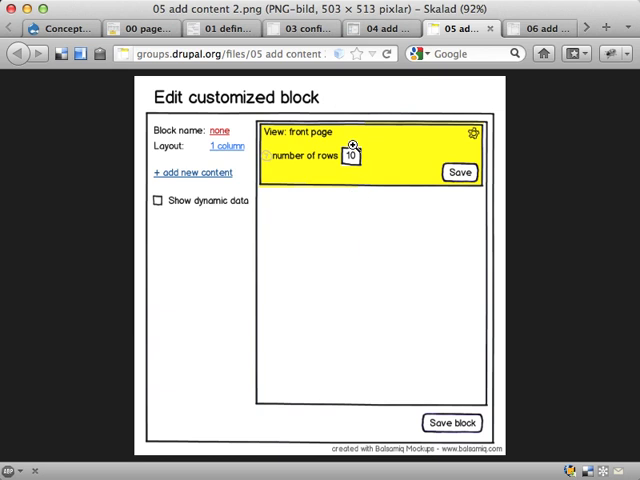
mouse_move(348, 324)
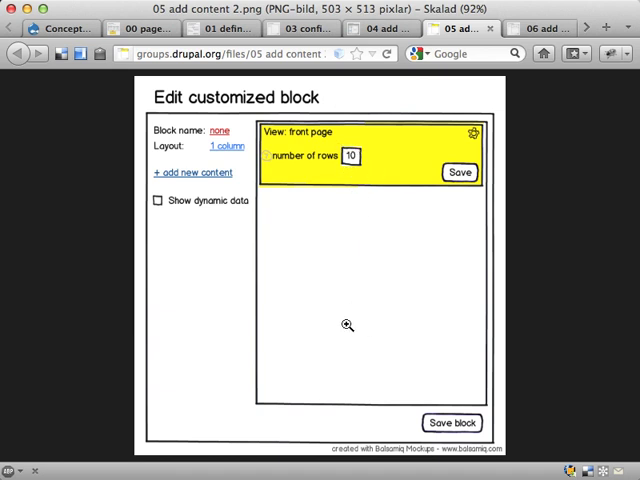
mouse_move(432, 224)
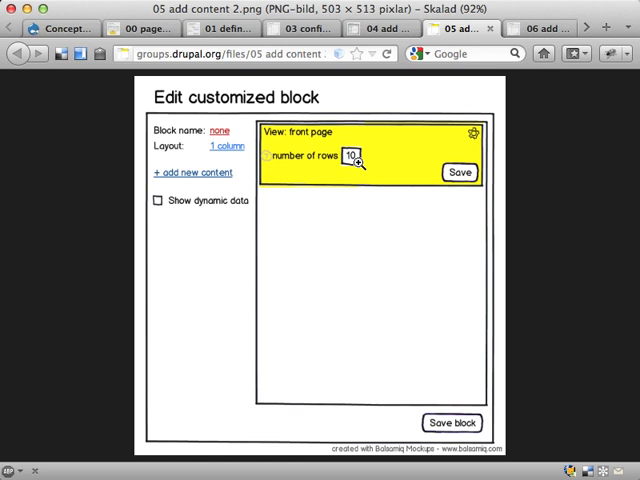
mouse_move(366, 148)
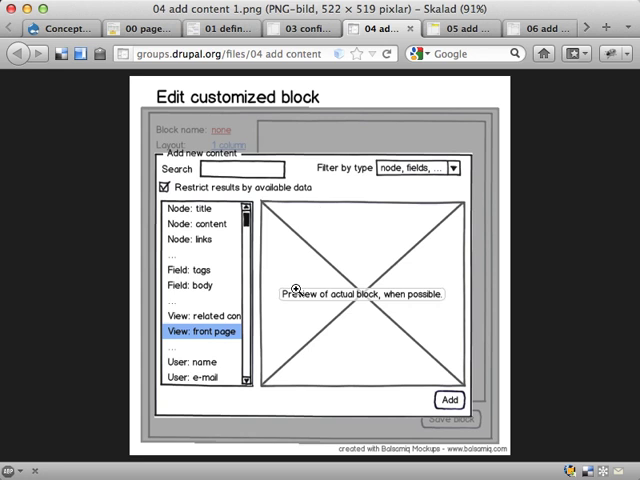
mouse_move(336, 238)
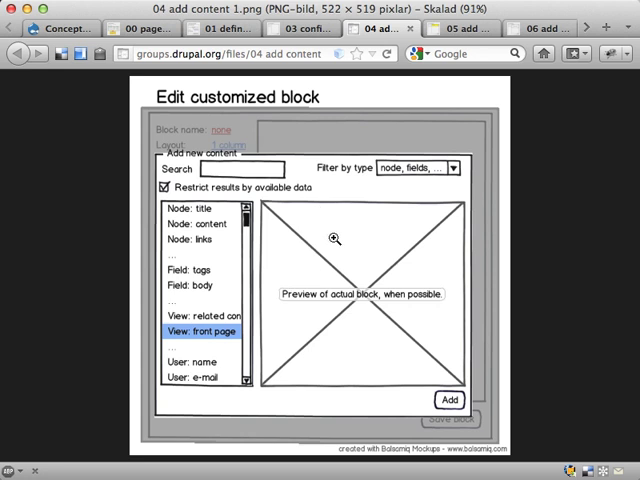
mouse_move(228, 334)
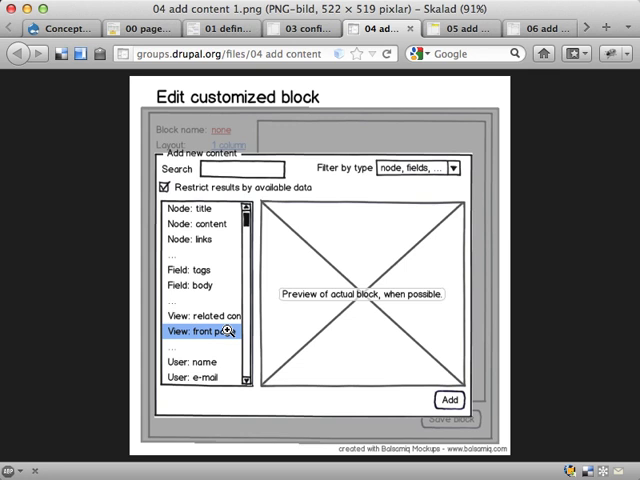
mouse_move(400, 276)
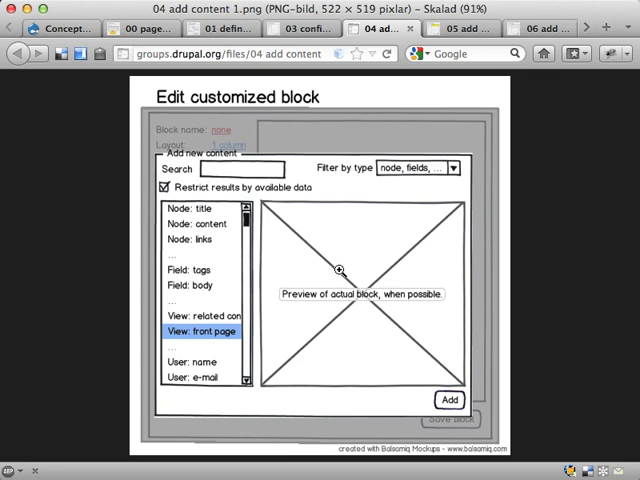
mouse_move(314, 240)
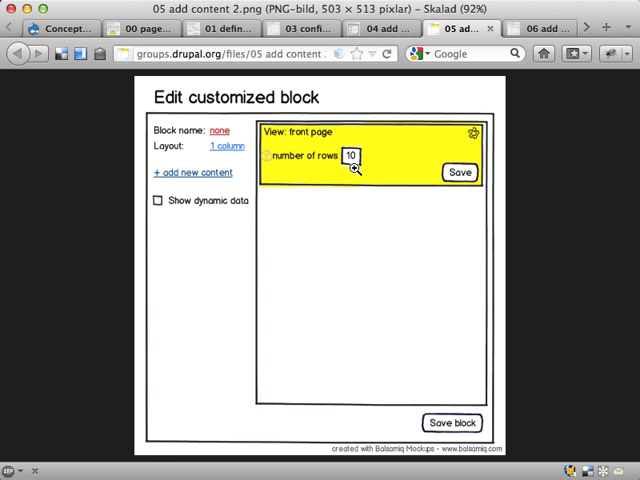
mouse_move(332, 190)
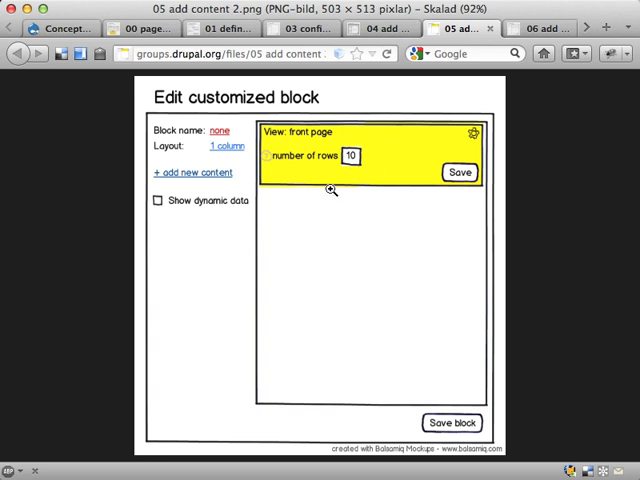
mouse_move(380, 174)
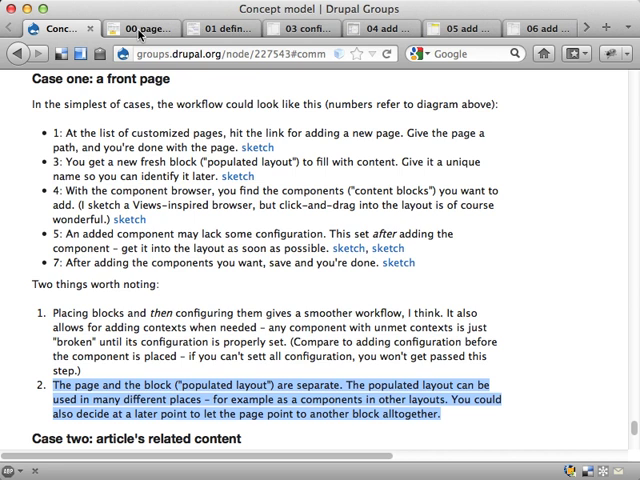
click(140, 28)
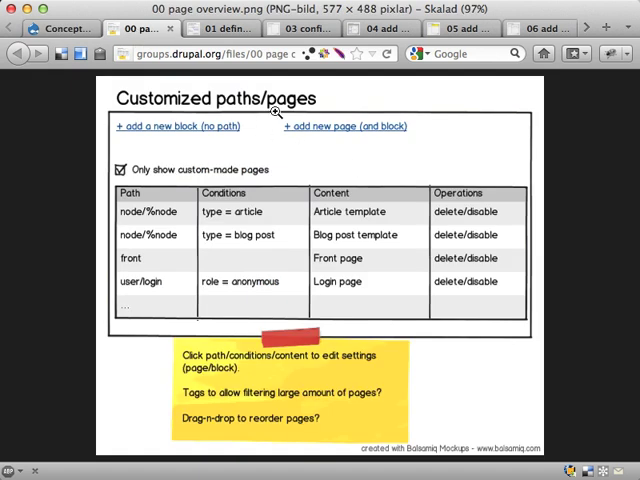
mouse_move(156, 232)
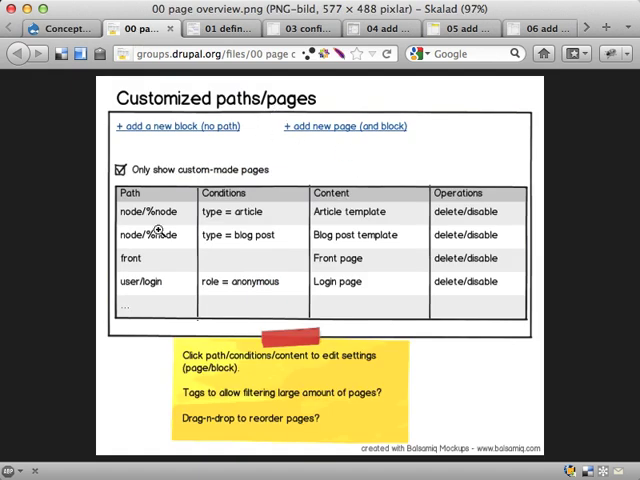
mouse_move(258, 218)
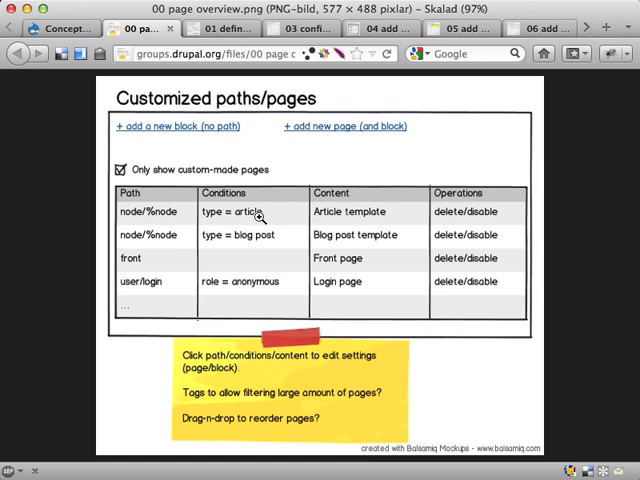
mouse_move(396, 218)
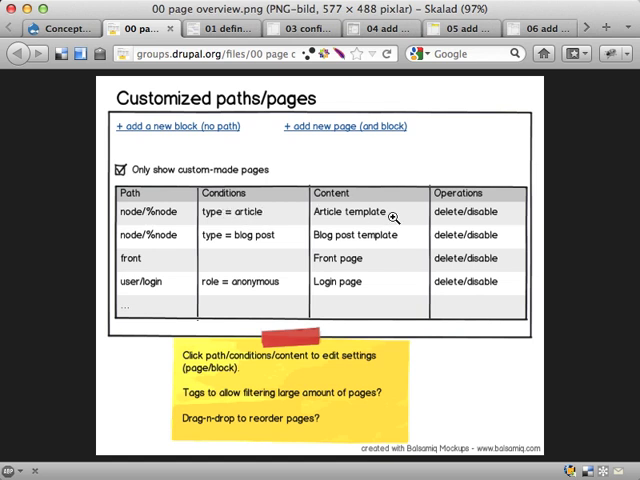
mouse_move(372, 208)
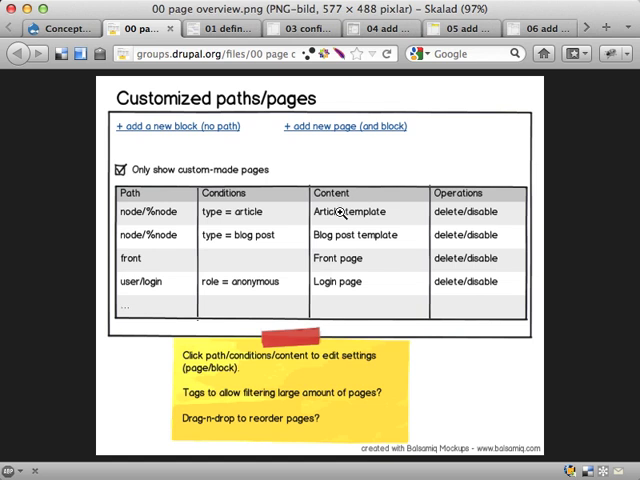
mouse_move(318, 248)
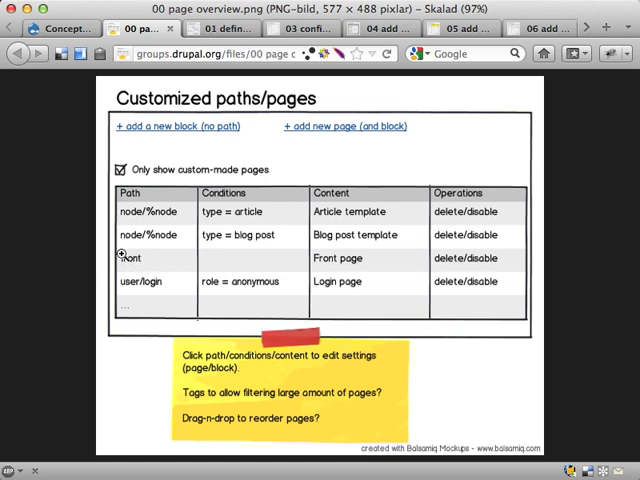
mouse_move(304, 252)
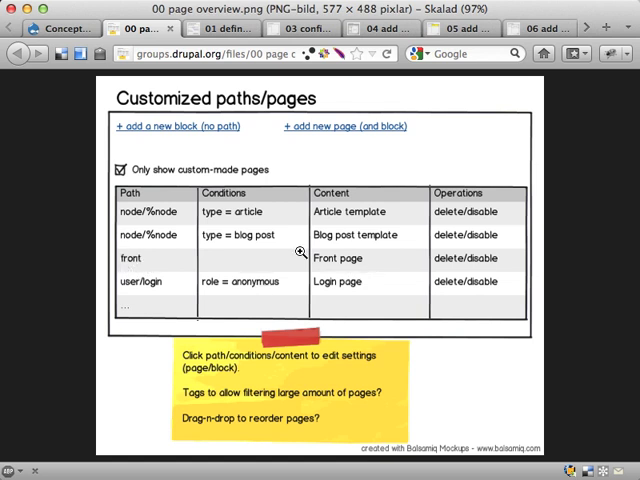
mouse_move(344, 280)
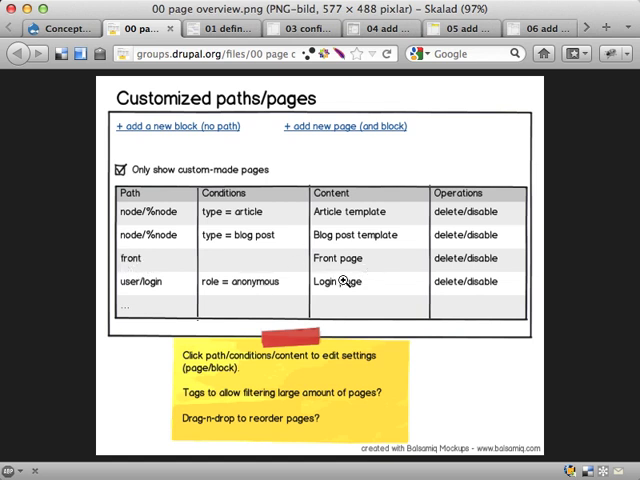
mouse_move(384, 264)
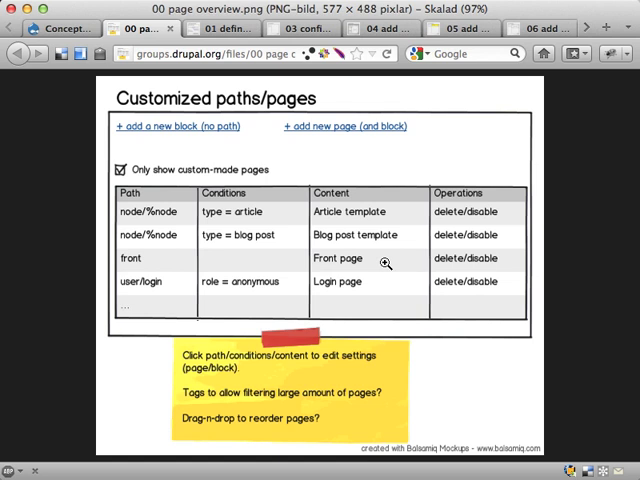
mouse_move(130, 260)
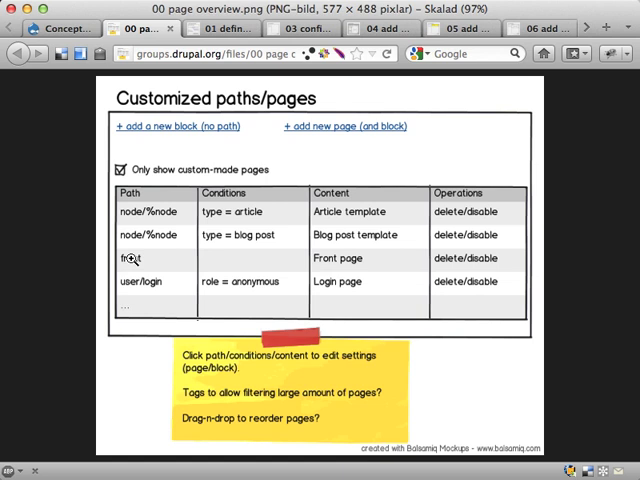
mouse_move(152, 264)
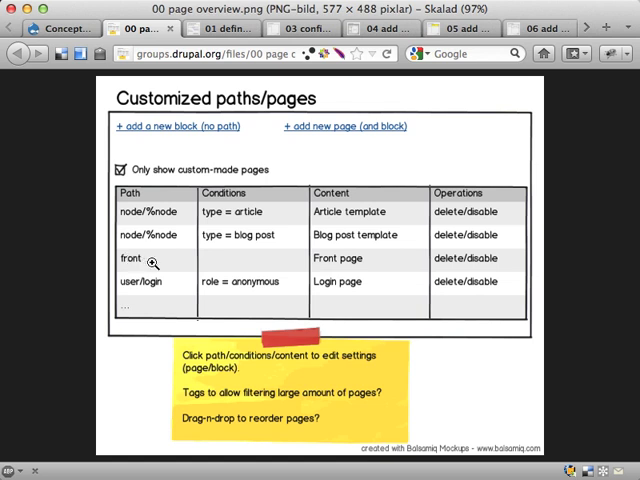
mouse_move(278, 192)
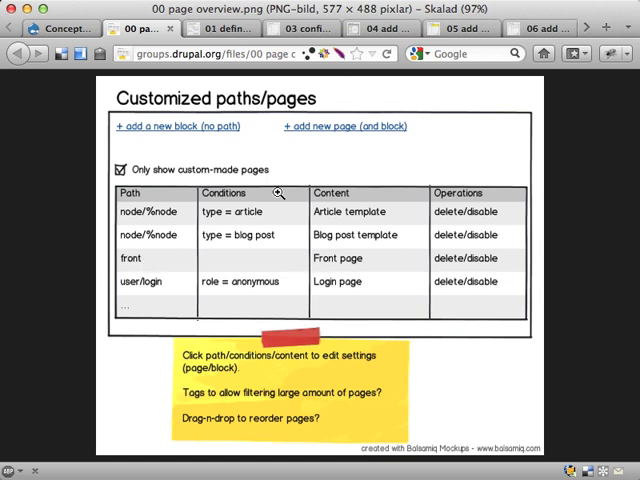
mouse_move(128, 244)
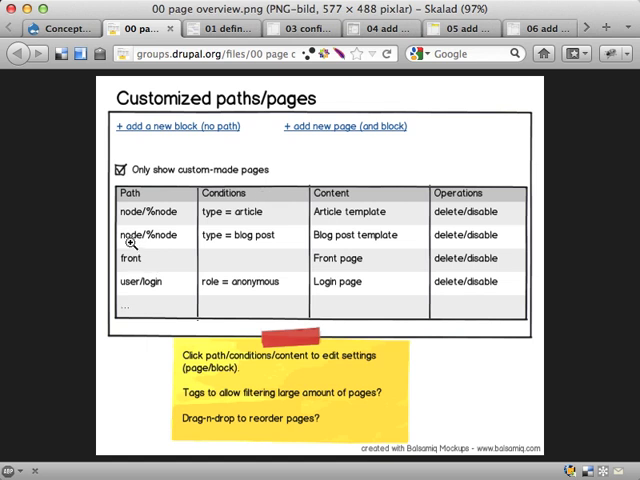
mouse_move(152, 236)
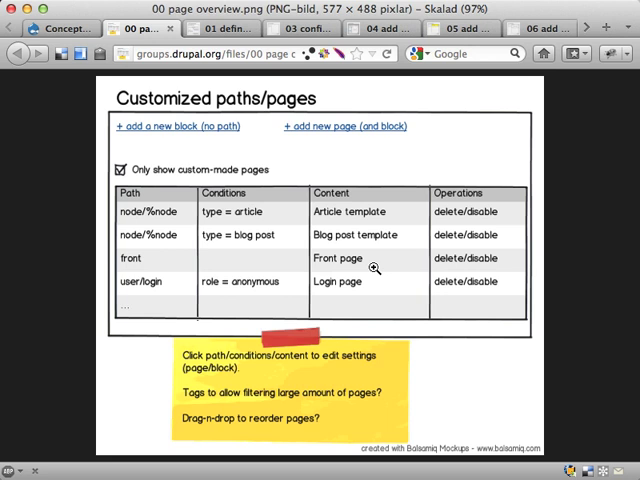
click(44, 28)
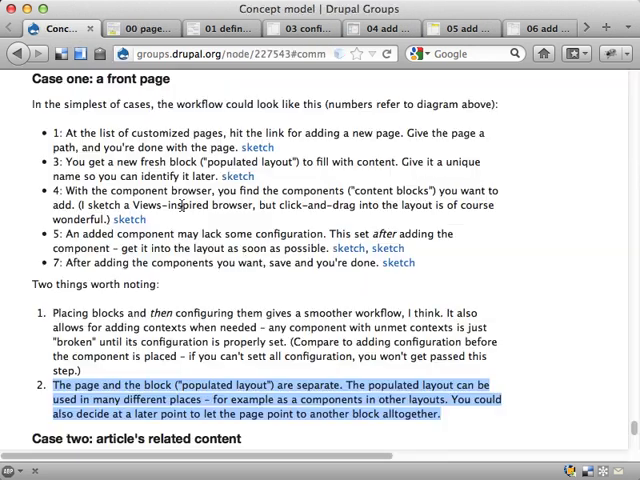
scroll(down, 3)
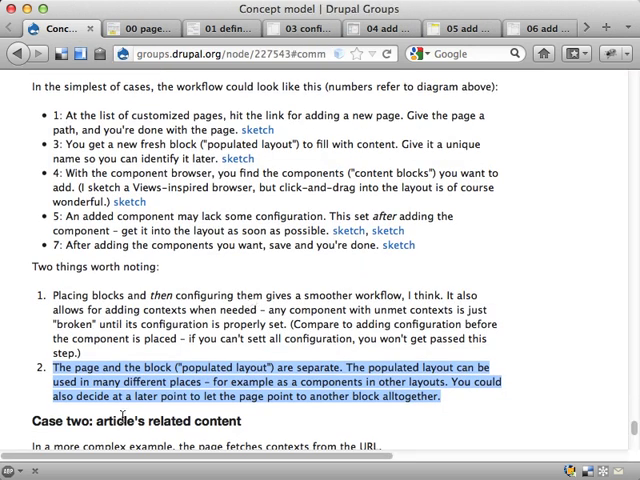